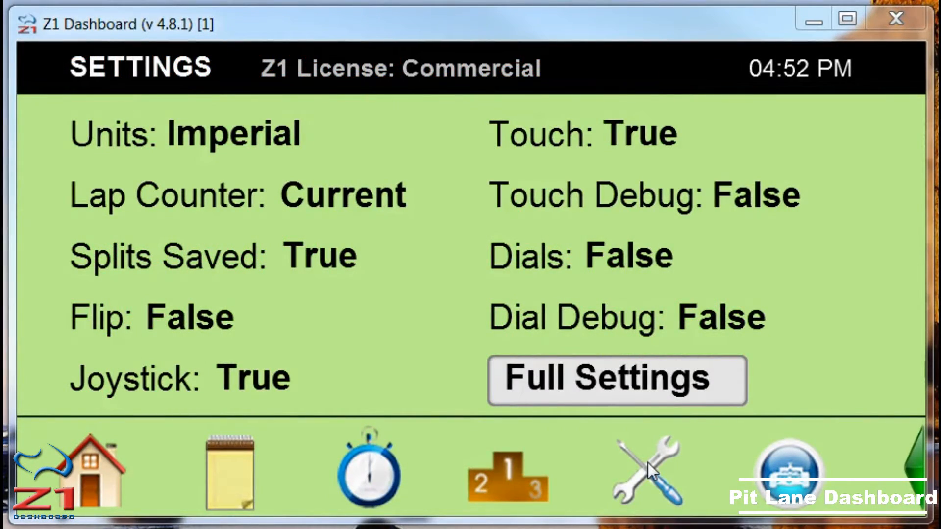
Show the full Z1 Dashboard Settings dialog on the Car 1 page for the Audi R8 LMS.
{"action": "left_click", "coordinate": [616, 379]}
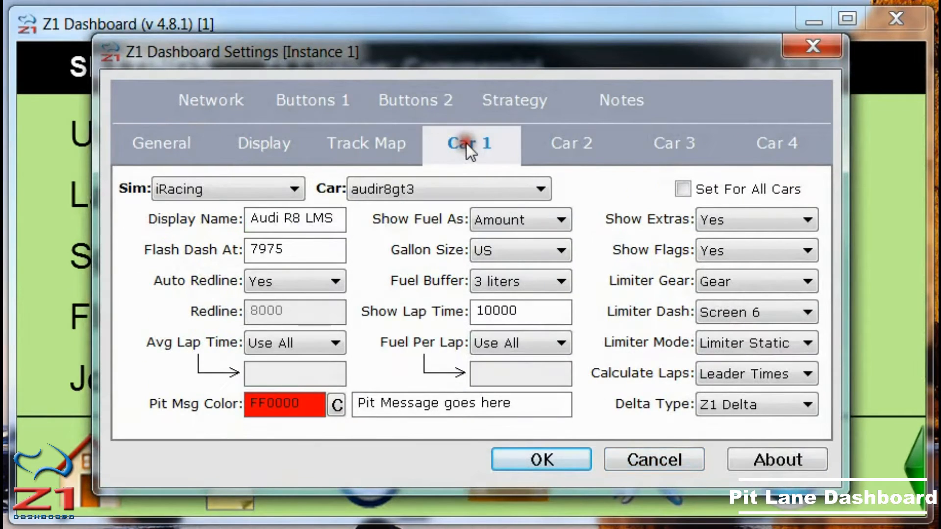
{"action": "mouse_move", "coordinate": [600, 226]}
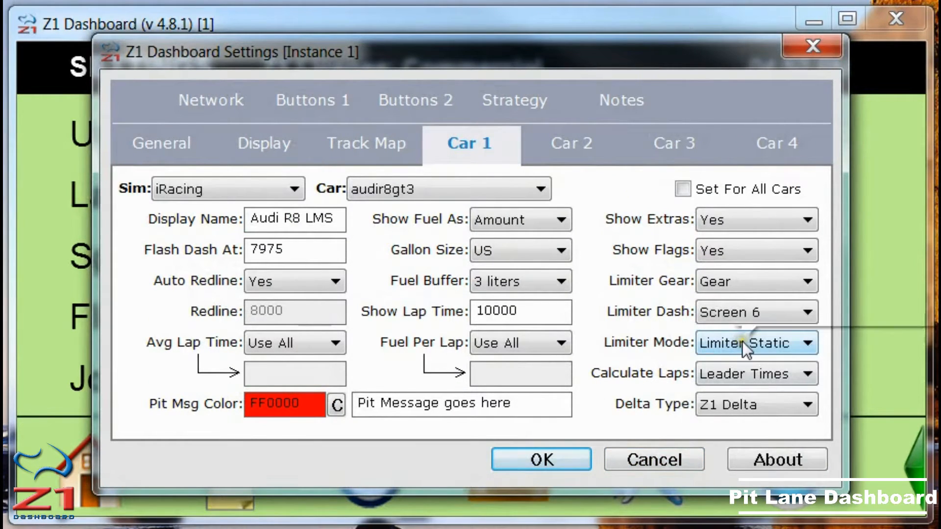
Set Car 1's Limiter Mode to Limiter Change instead of Limiter Static.
{"action": "left_click", "coordinate": [755, 343]}
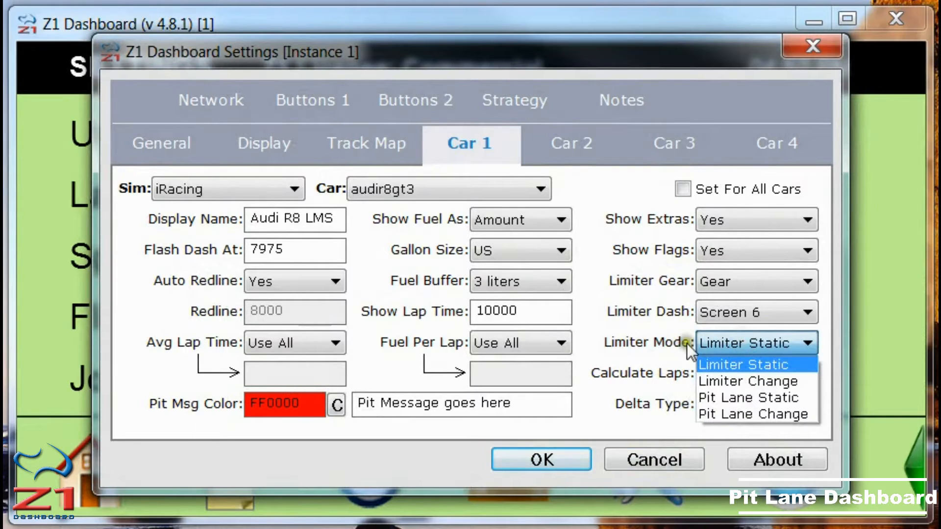
{"action": "mouse_move", "coordinate": [758, 365]}
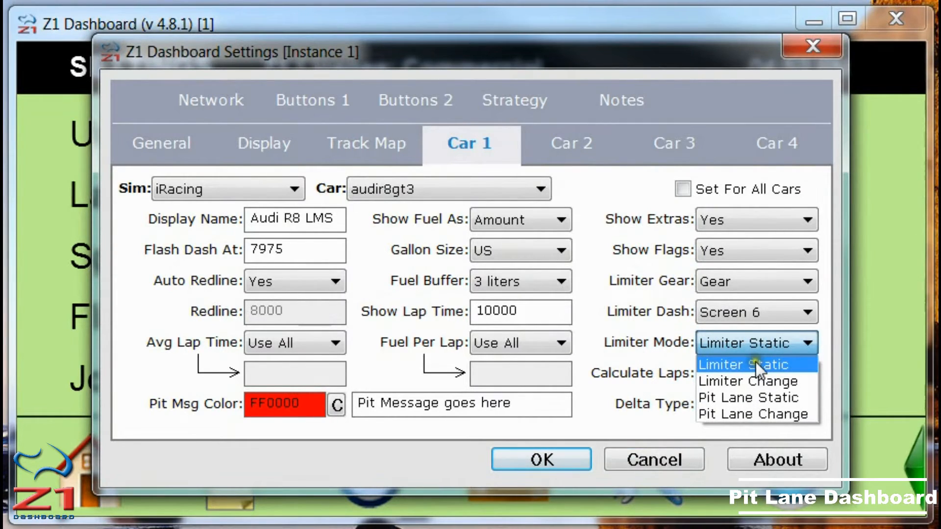
{"action": "mouse_move", "coordinate": [748, 380]}
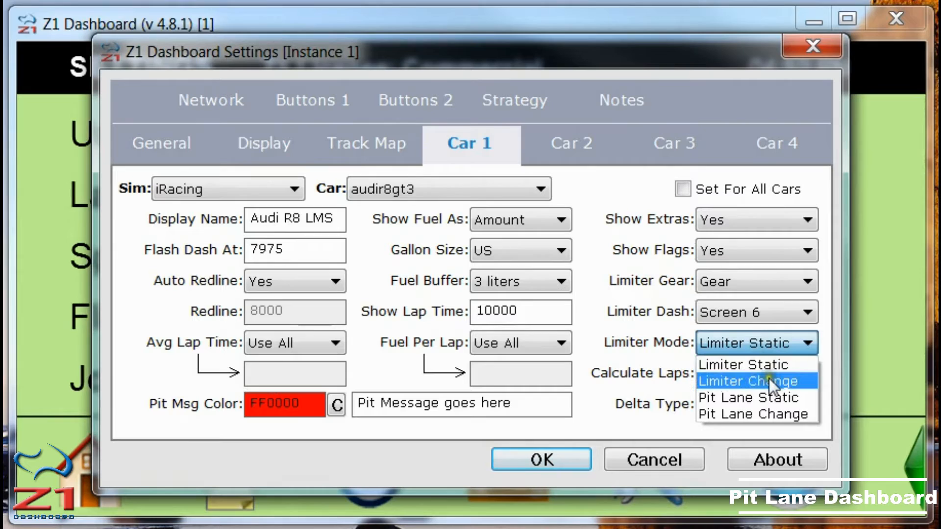
{"action": "mouse_move", "coordinate": [755, 414]}
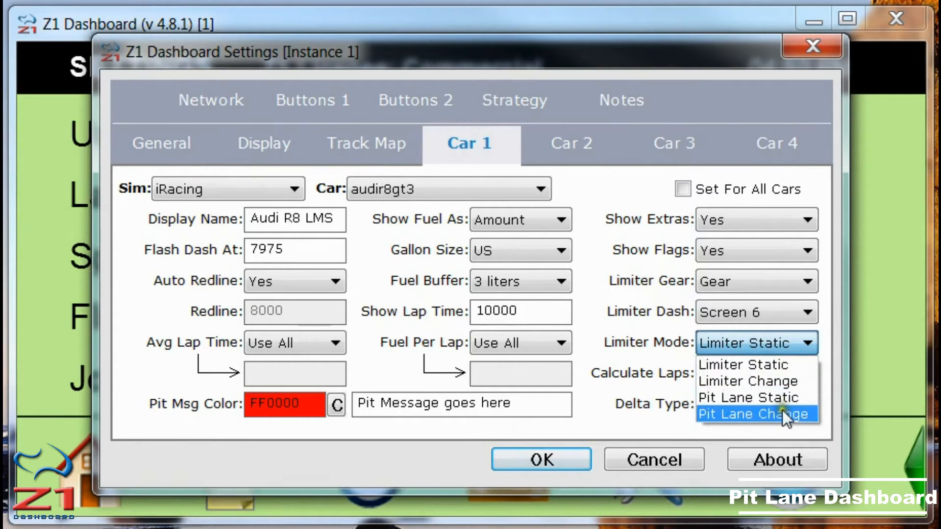
{"action": "mouse_move", "coordinate": [744, 365]}
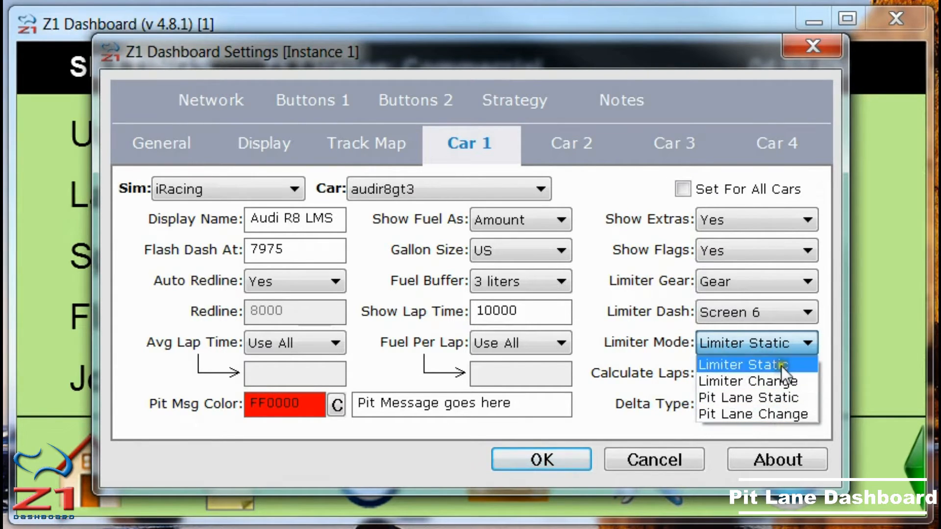
{"action": "mouse_move", "coordinate": [784, 369]}
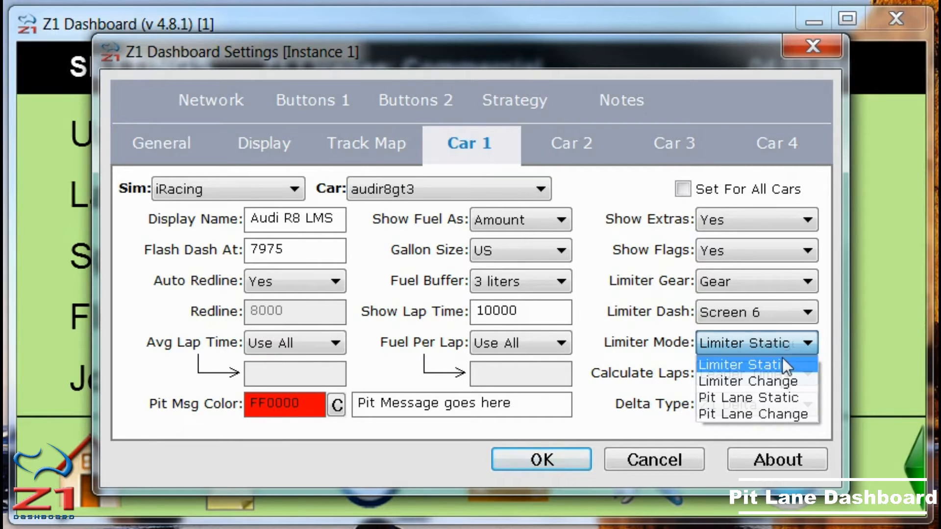
{"action": "left_click", "coordinate": [749, 381]}
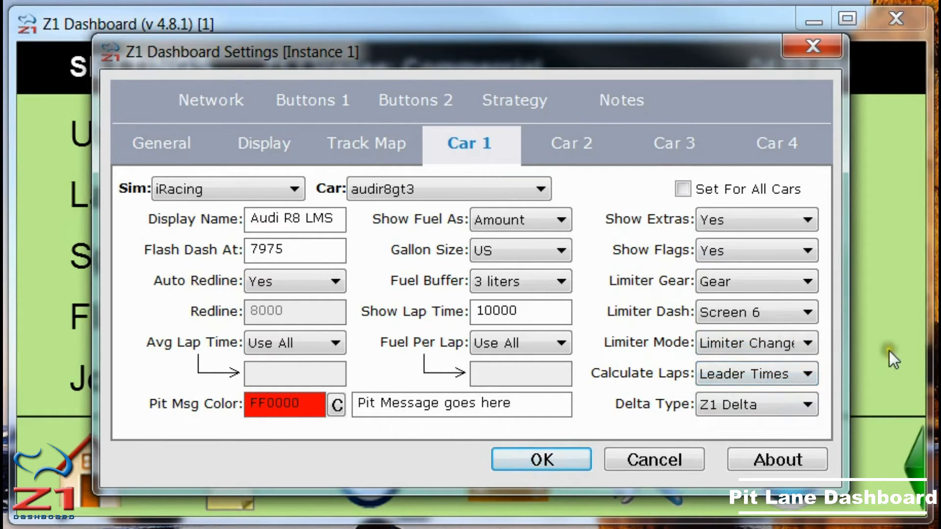
{"action": "mouse_move", "coordinate": [850, 357]}
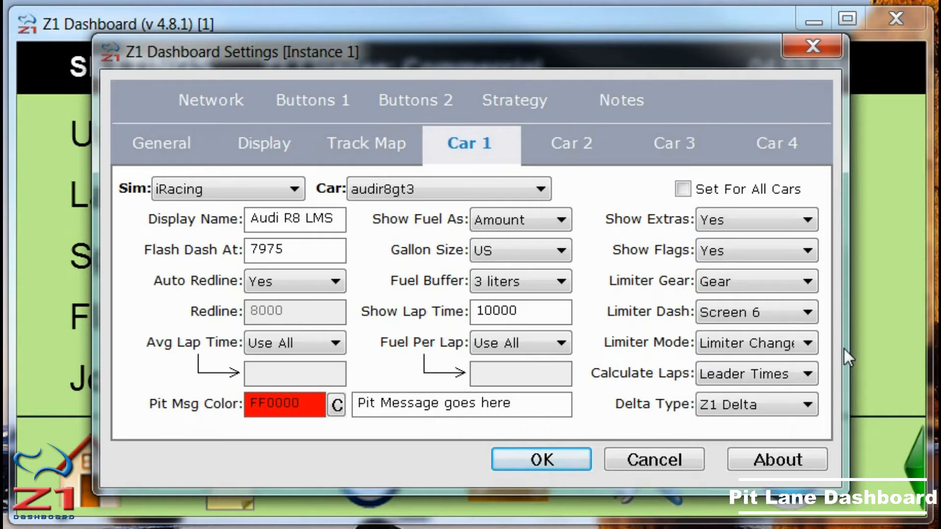
Set Car 1's Limiter Mode to Pit Lane Static instead of Limiter Change.
{"action": "left_click", "coordinate": [814, 343]}
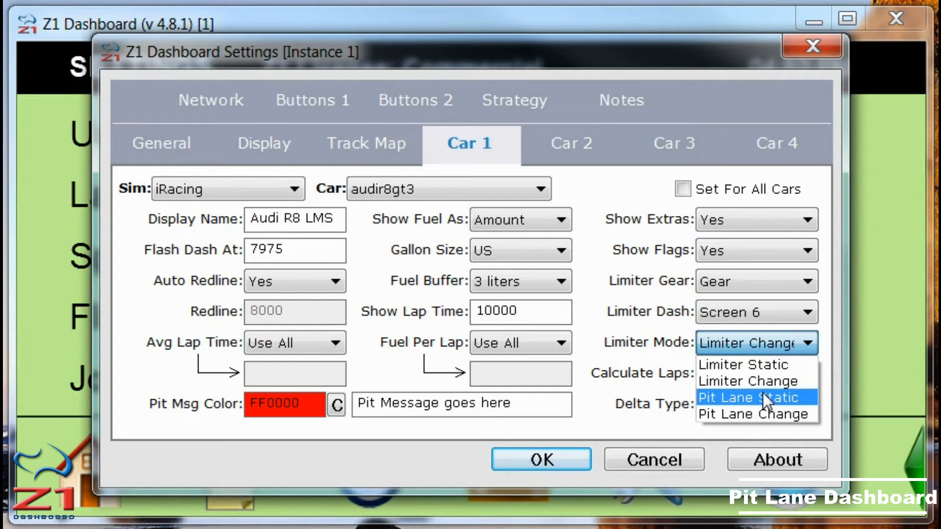
{"action": "mouse_move", "coordinate": [784, 410]}
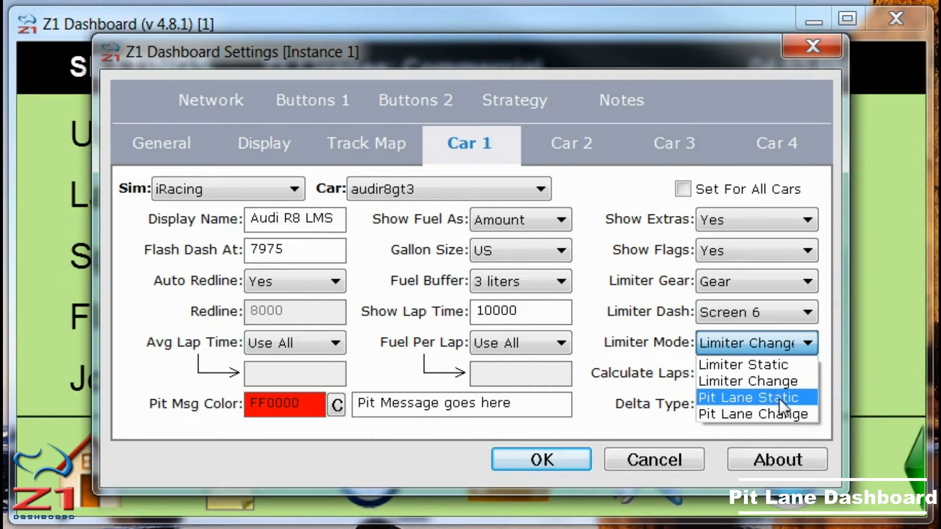
{"action": "mouse_move", "coordinate": [756, 414]}
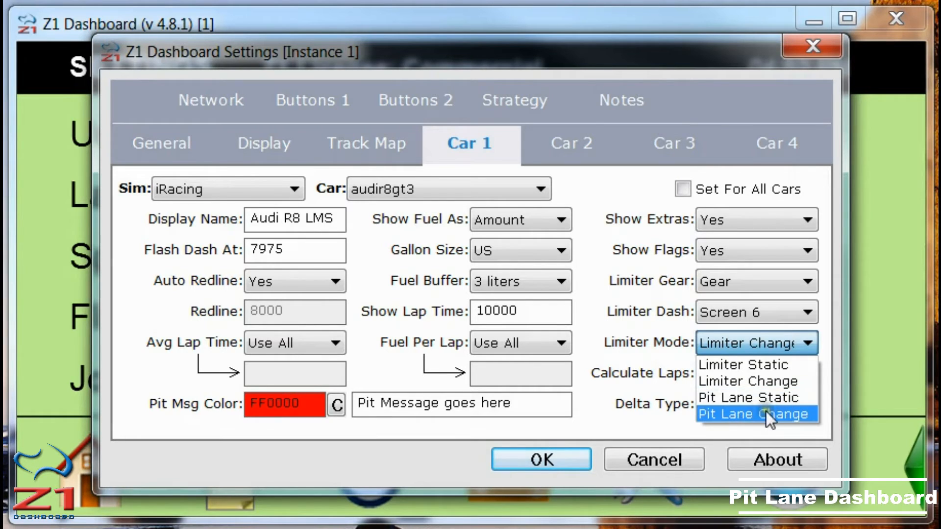
{"action": "left_click", "coordinate": [748, 397]}
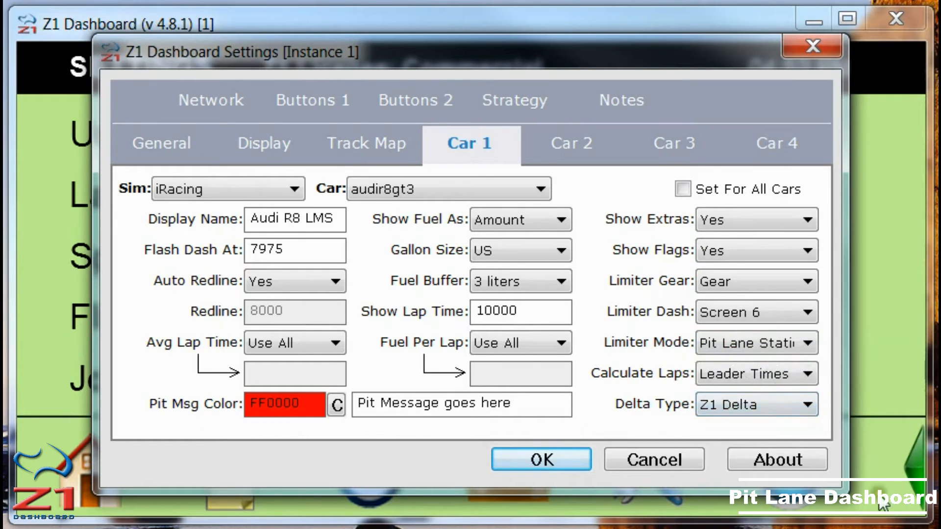
{"action": "mouse_move", "coordinate": [891, 453]}
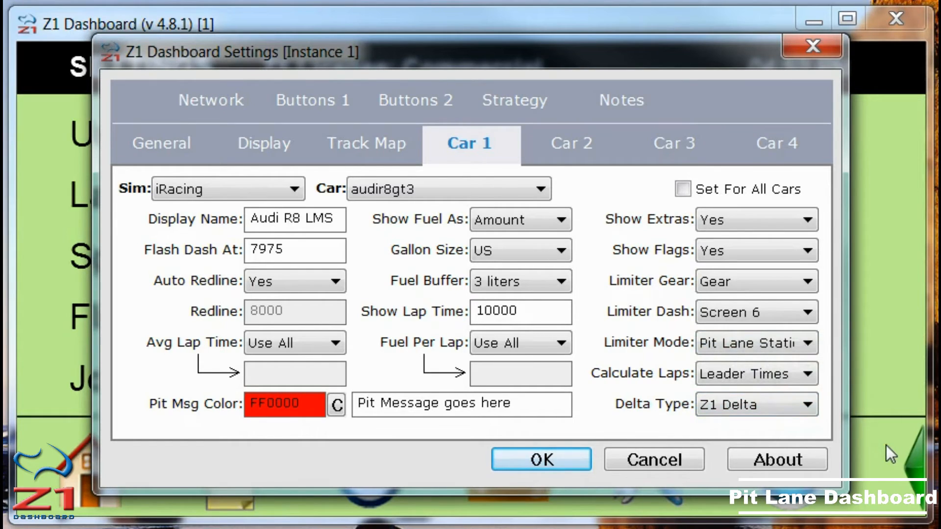